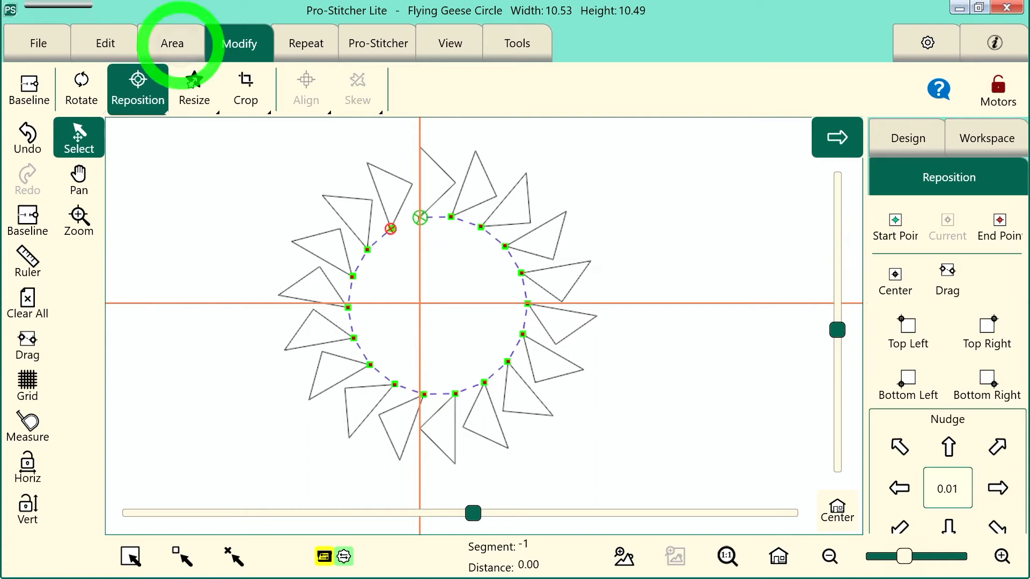
Show the Area tools for defining a quilting area around the Flying Geese Circle.
{"action": "left_click", "coordinate": [171, 43]}
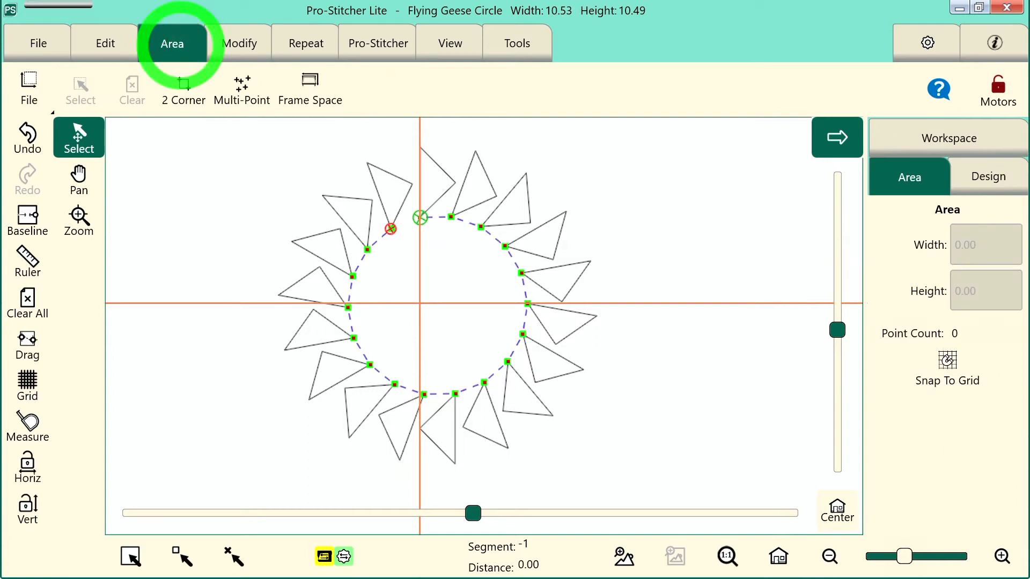
{"action": "left_click", "coordinate": [309, 88]}
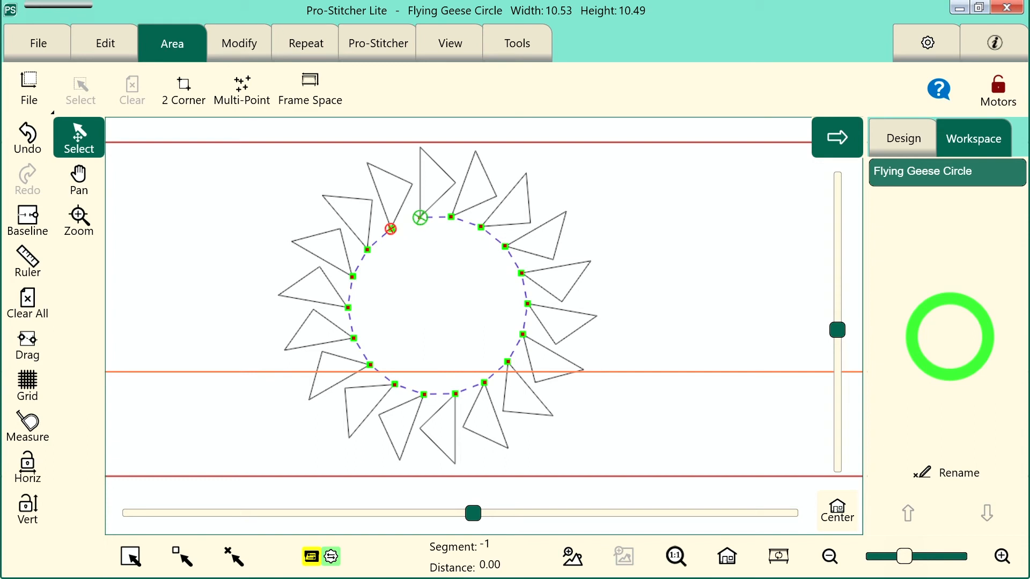
Zoom to frame space so the whole red rectangle and the design are visible.
{"action": "left_click", "coordinate": [779, 555]}
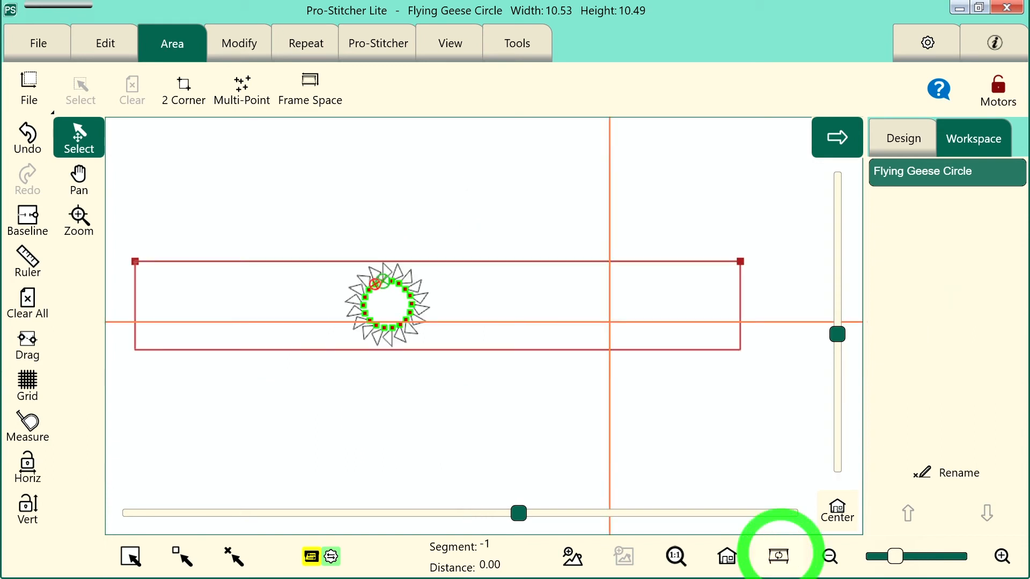